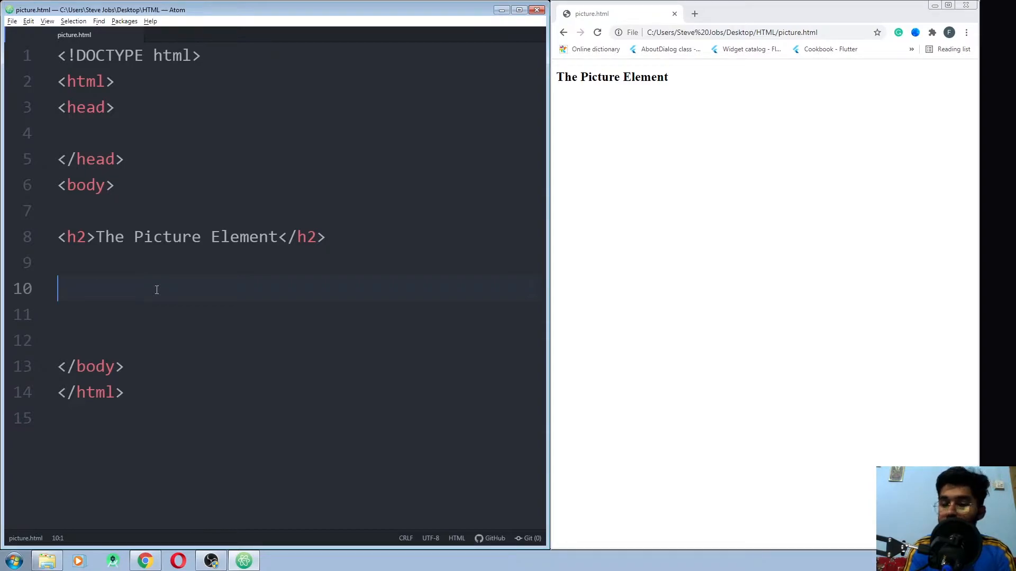
Add a picture element wrapping a source tag with media "(max-width=550px)" and an empty srcset
type("picture>")
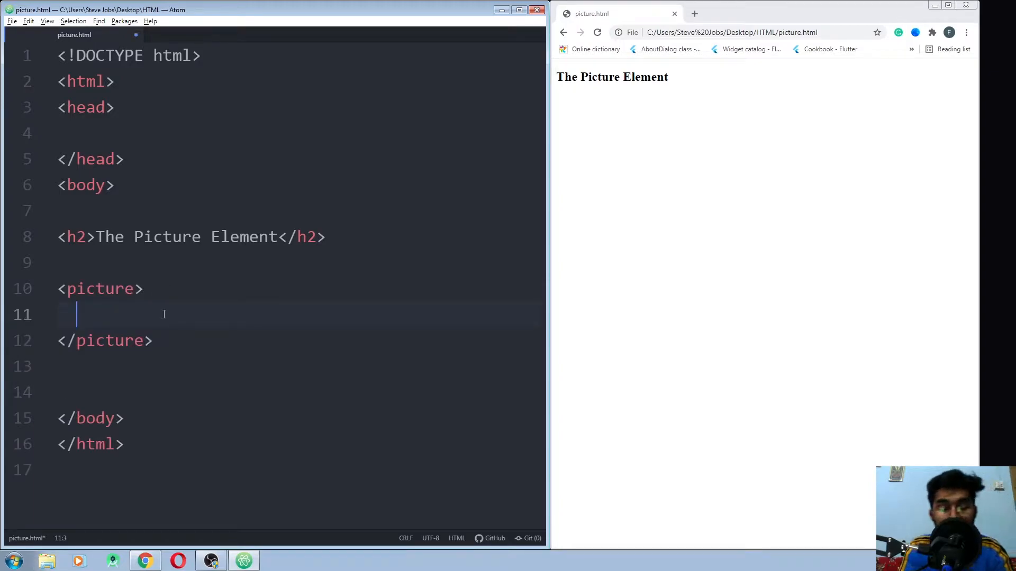
type("<")
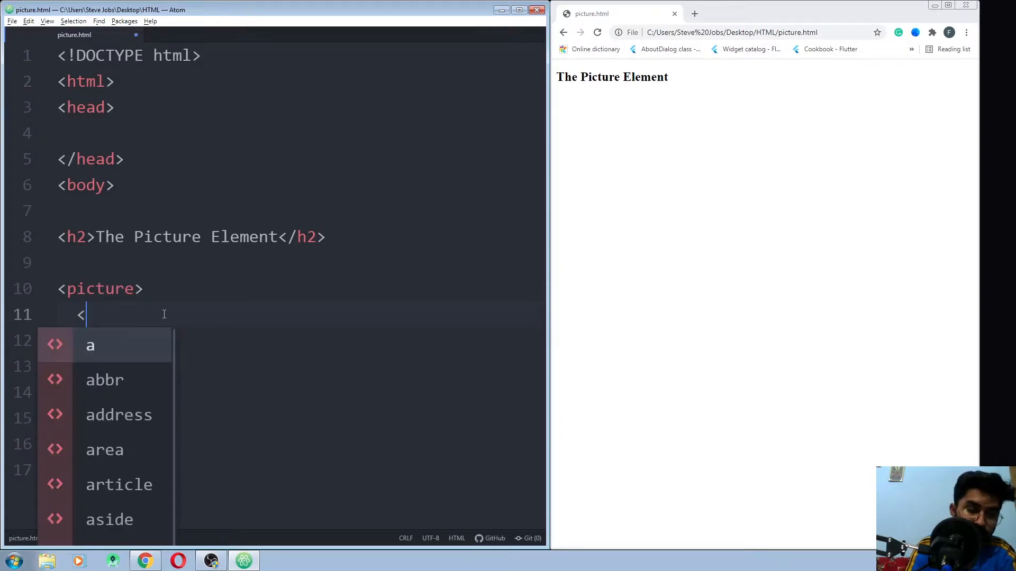
type("source media=\"")
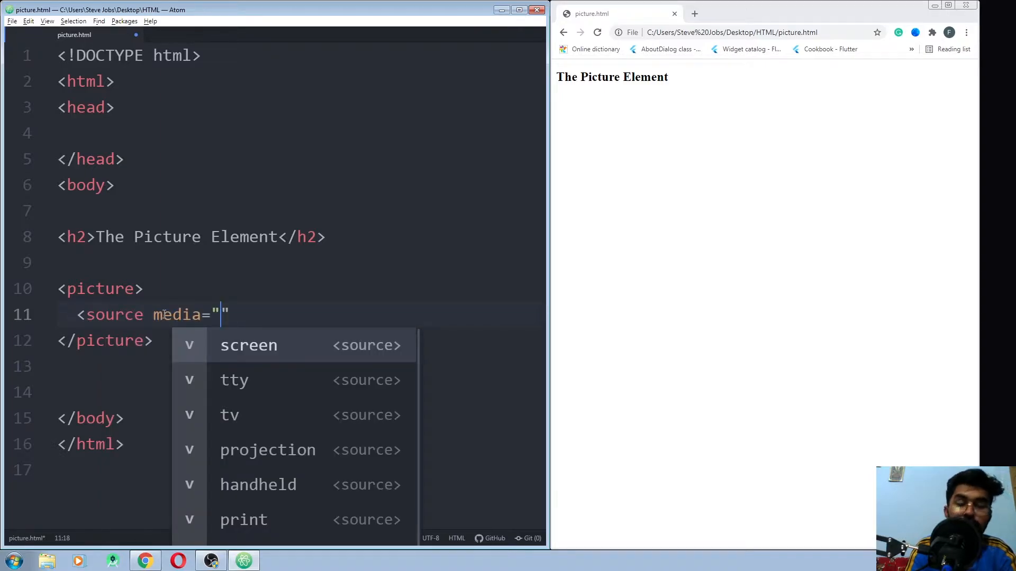
type("(max-width=550px")
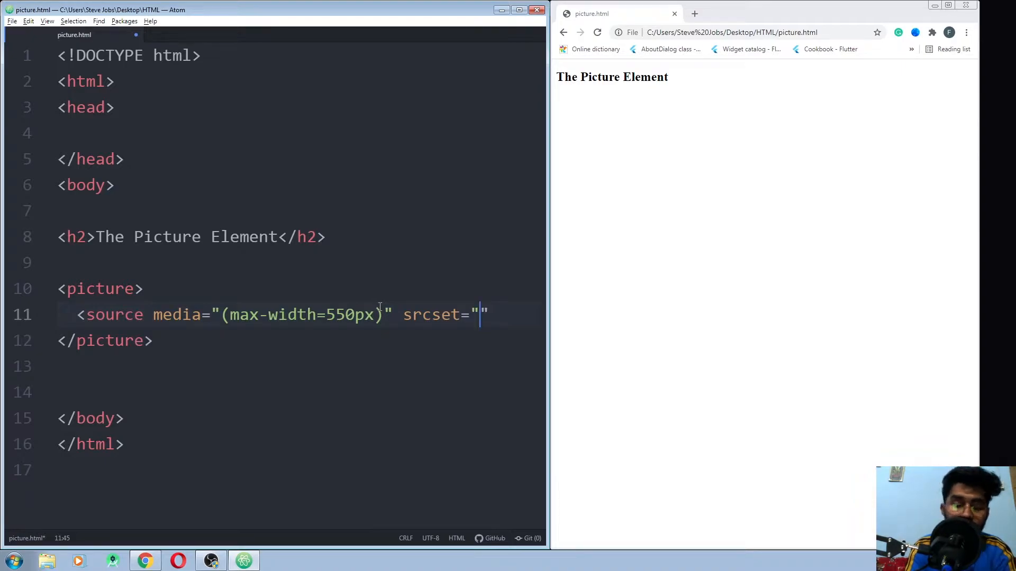
Point the first srcset to the Desert image and add a second source for the Jellyfish image
type("Desert")
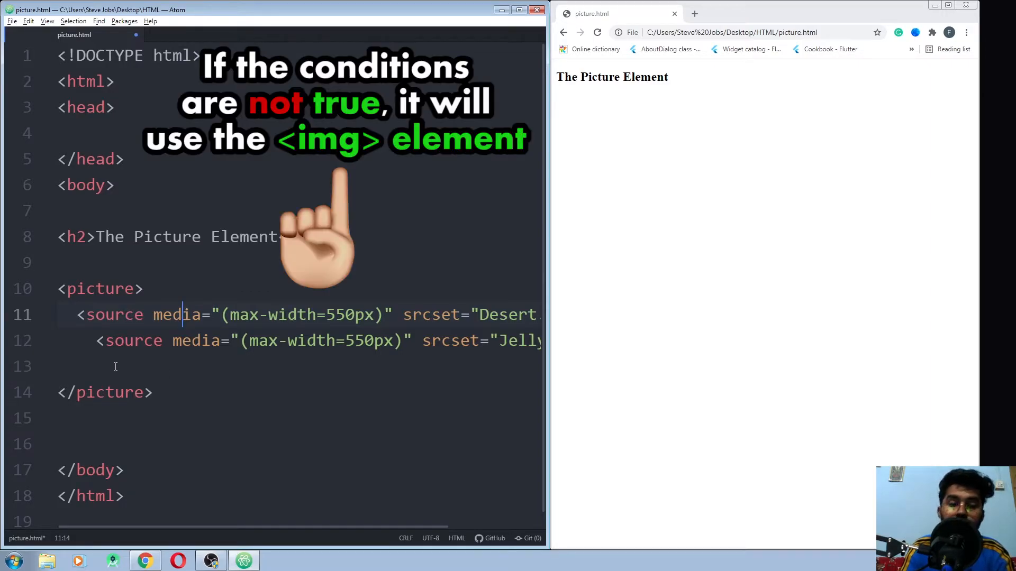
left_click(122, 366)
type("<img src=\"me.jpg\" alt=\"My Picture\">")
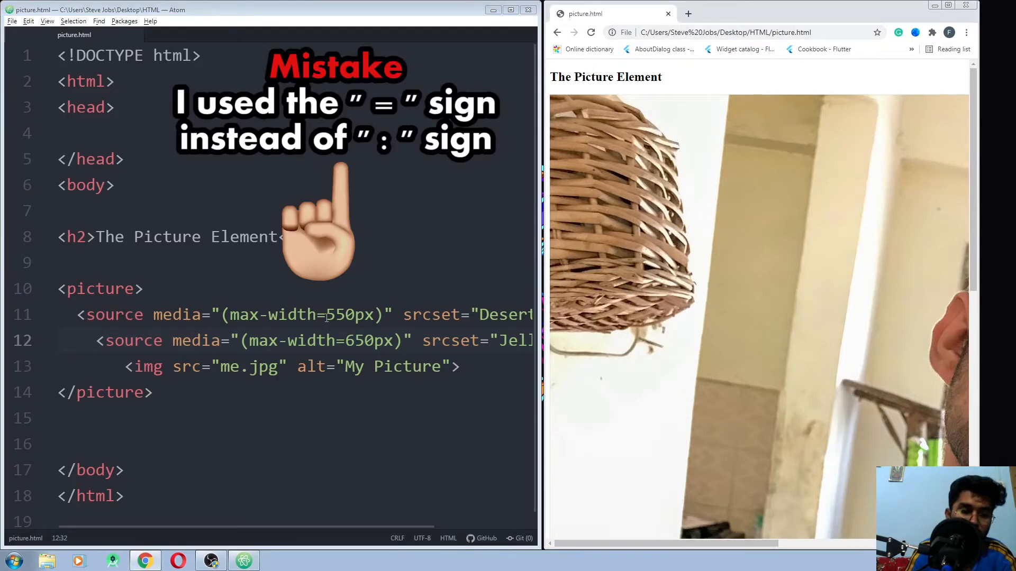
Replace = with : so the queries read max-width:550px and max-width:650px, and save
type(":")
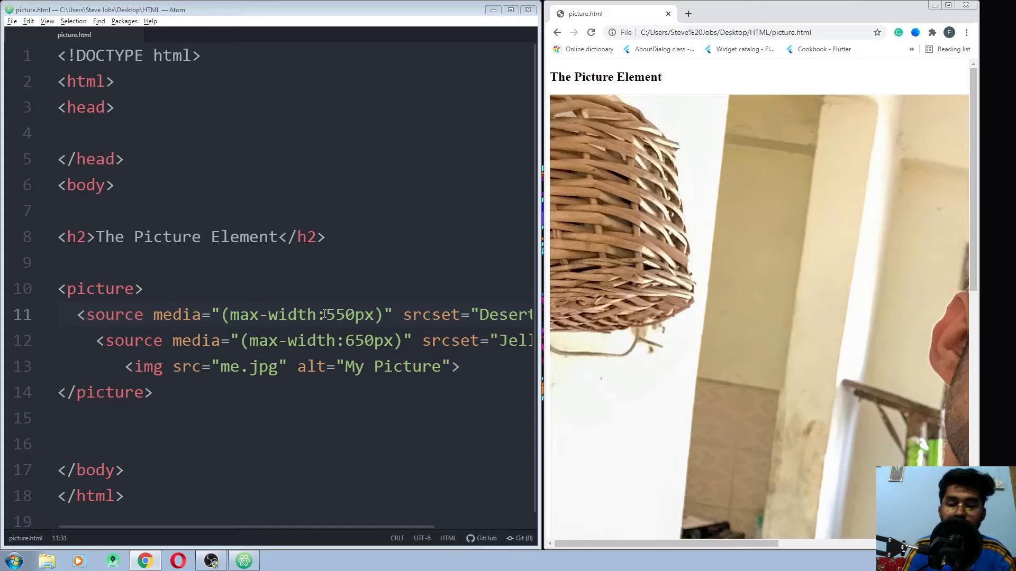
mouse_move(536, 270)
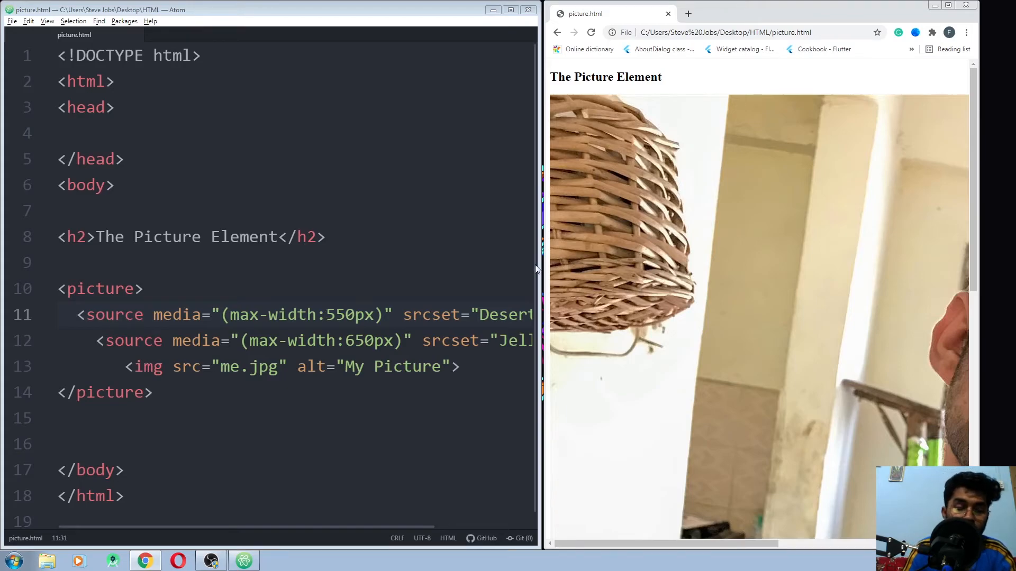